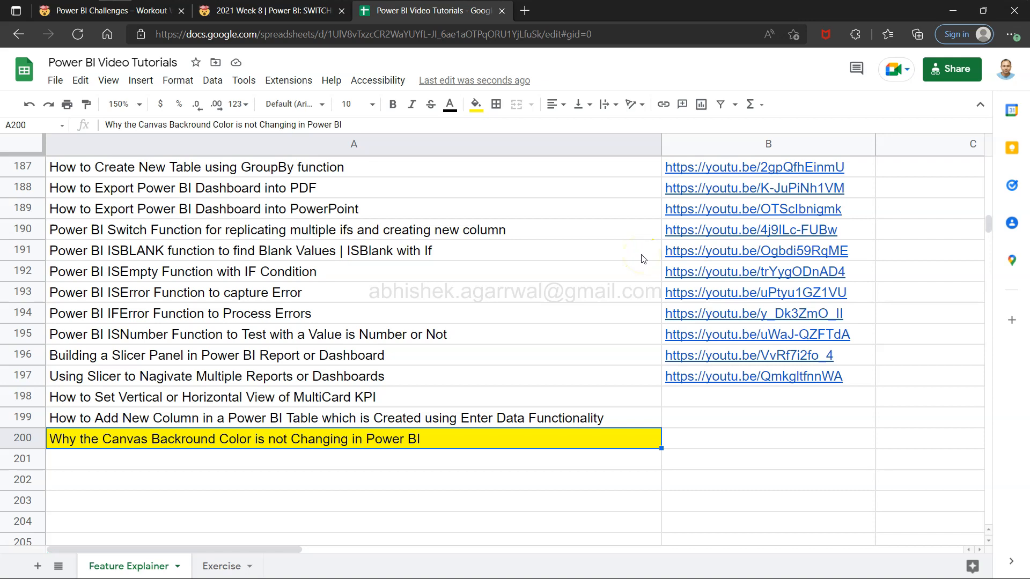
mouse_move(205, 427)
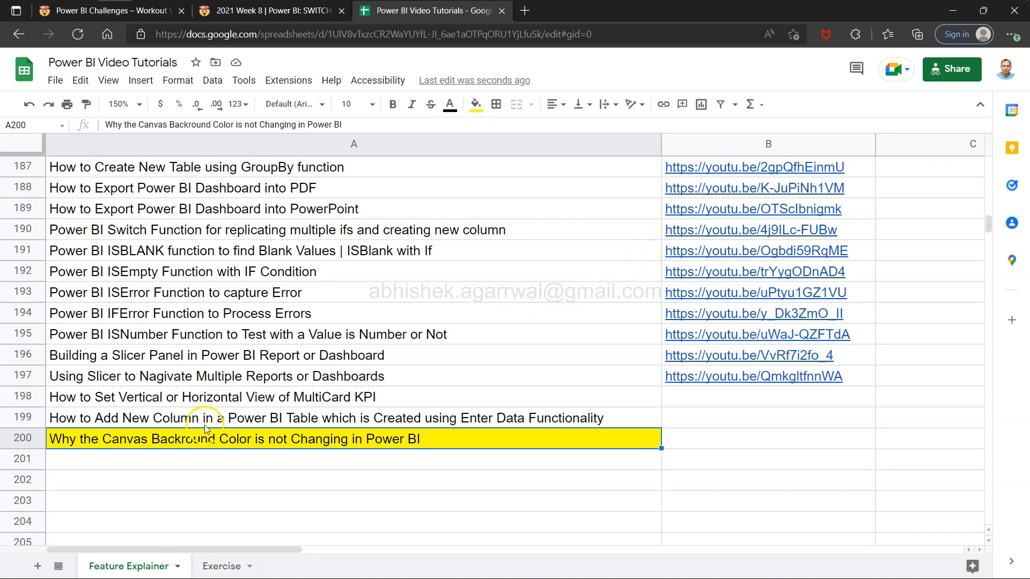
mouse_move(112, 452)
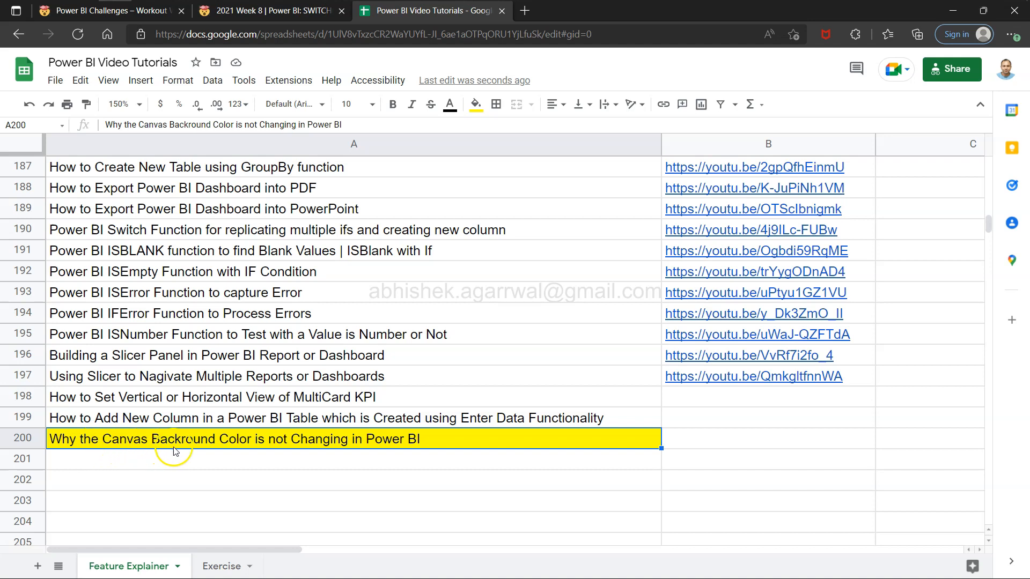
mouse_move(313, 443)
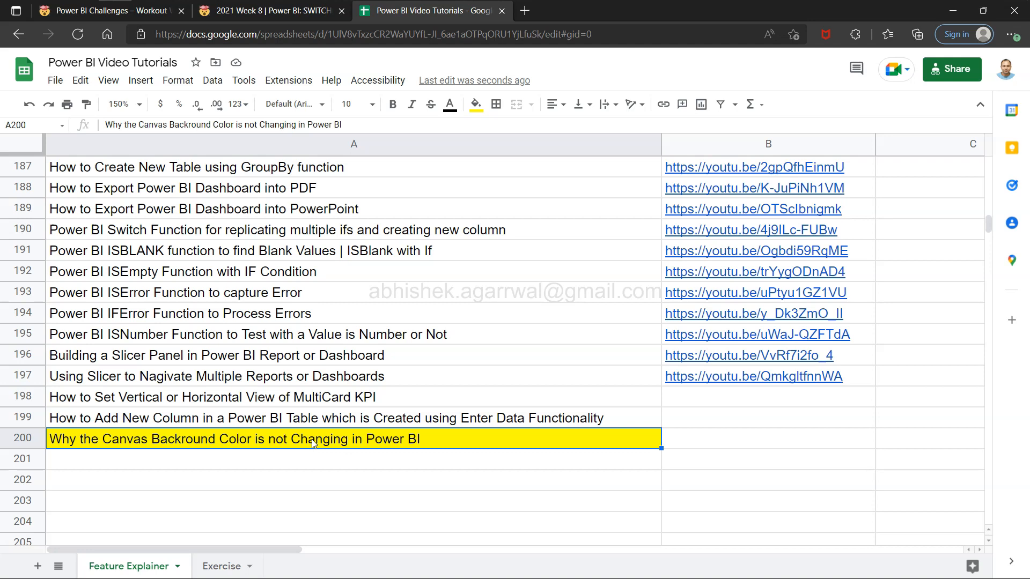
mouse_move(463, 289)
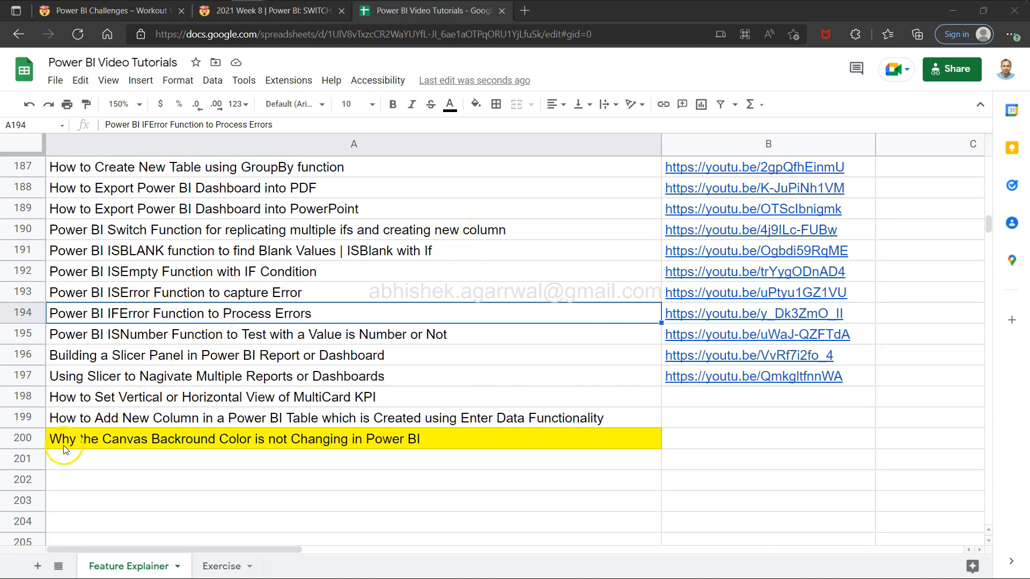
mouse_move(762, 143)
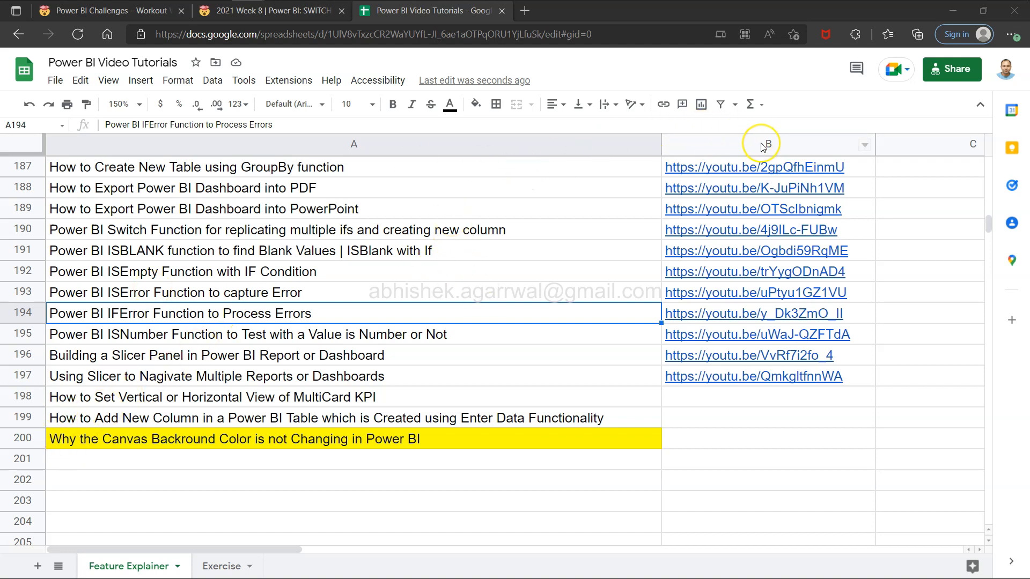
mouse_move(437, 301)
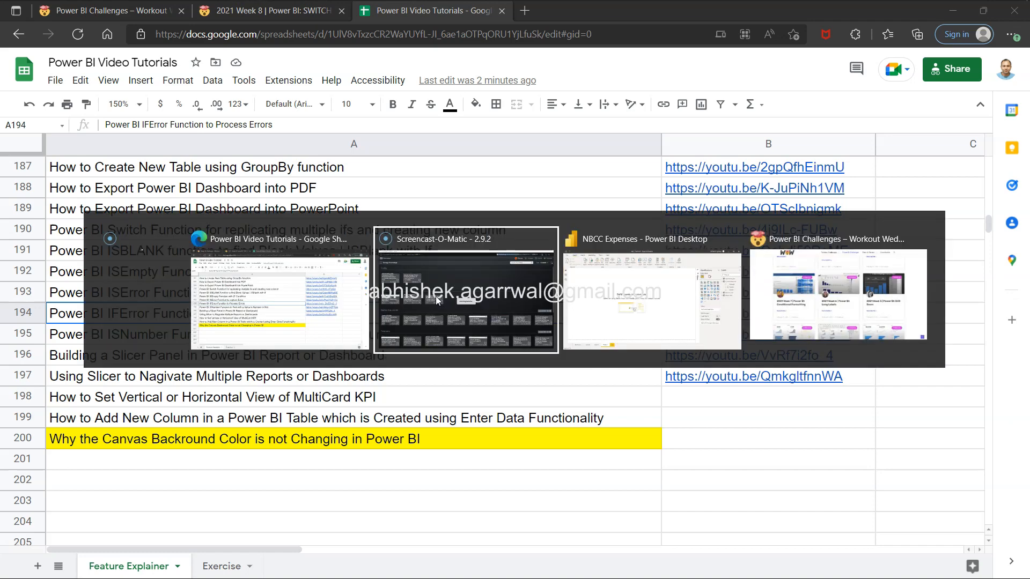
- Open Page 2's canvas background formatting and try blue, light purple, then pink
left_click(651, 295)
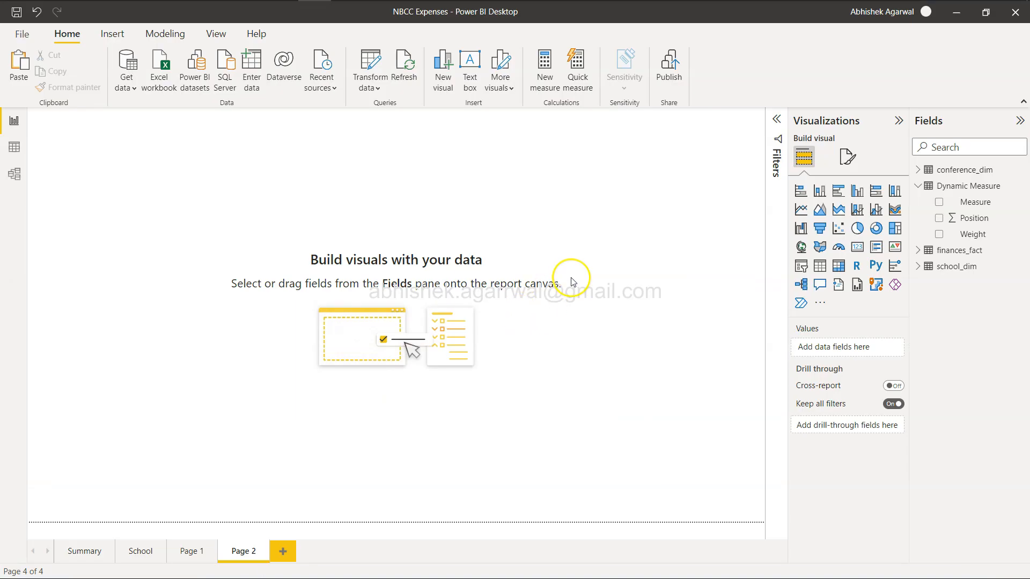
mouse_move(373, 451)
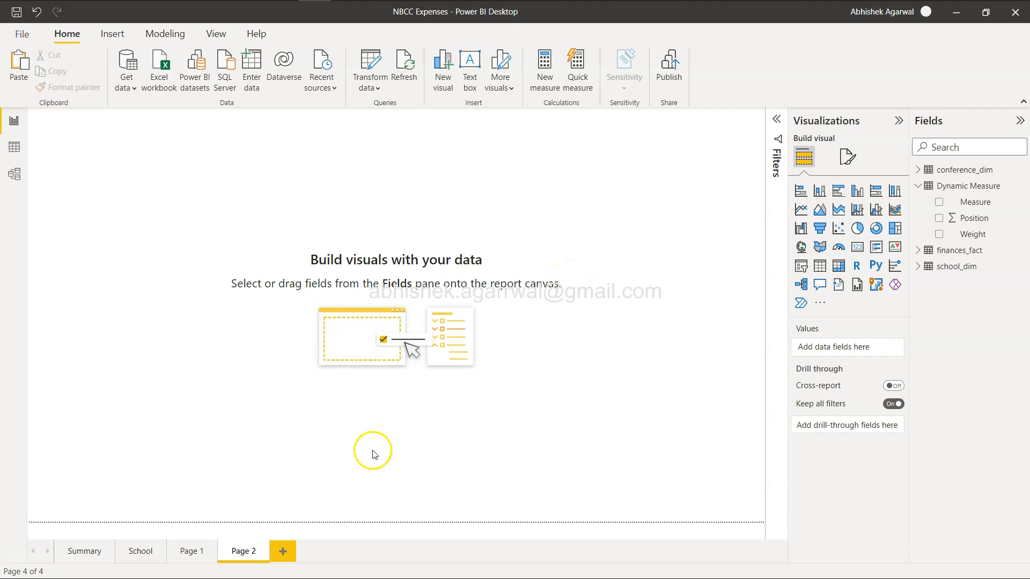
mouse_move(564, 267)
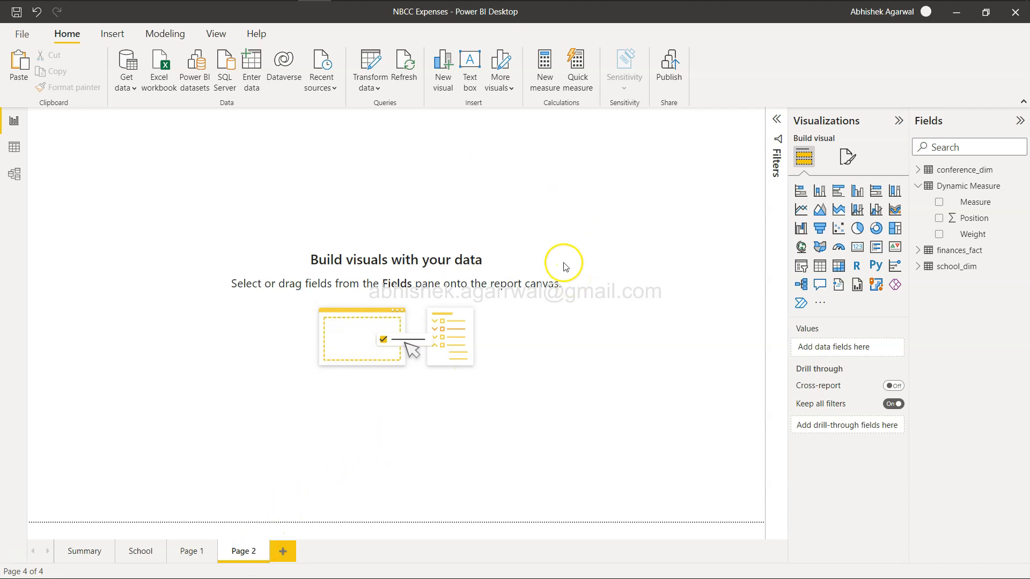
mouse_move(848, 156)
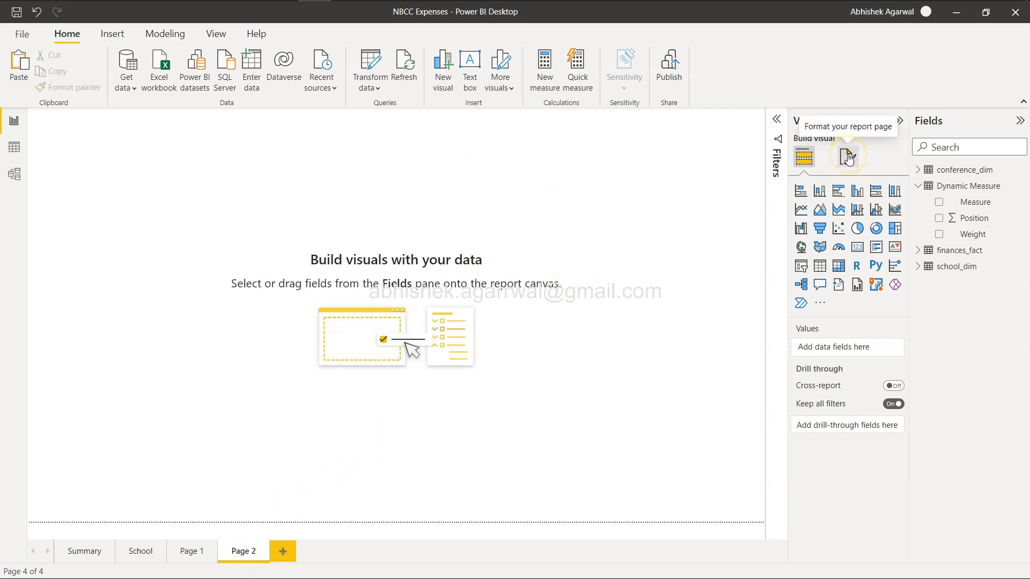
left_click(848, 157)
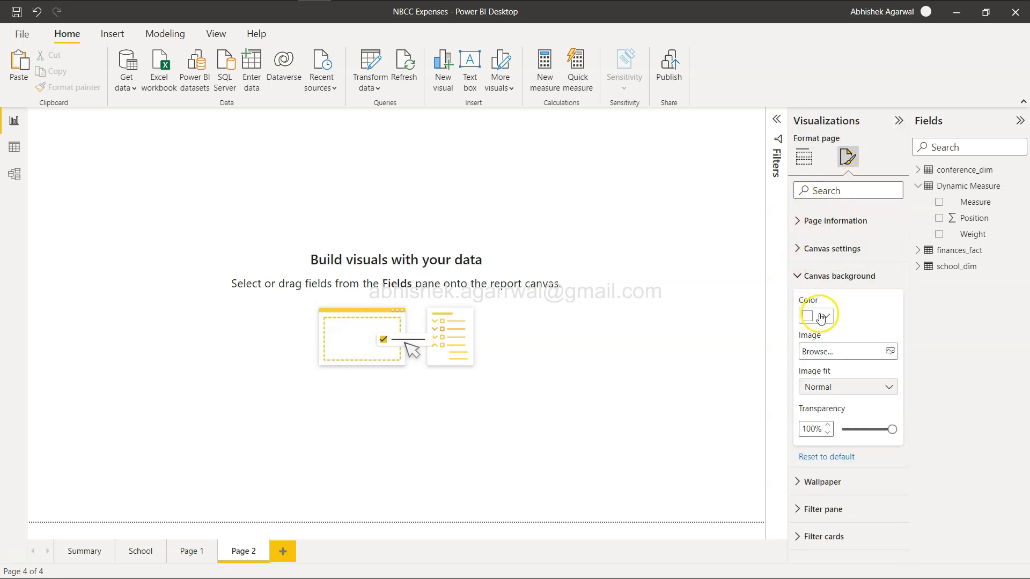
left_click(809, 316)
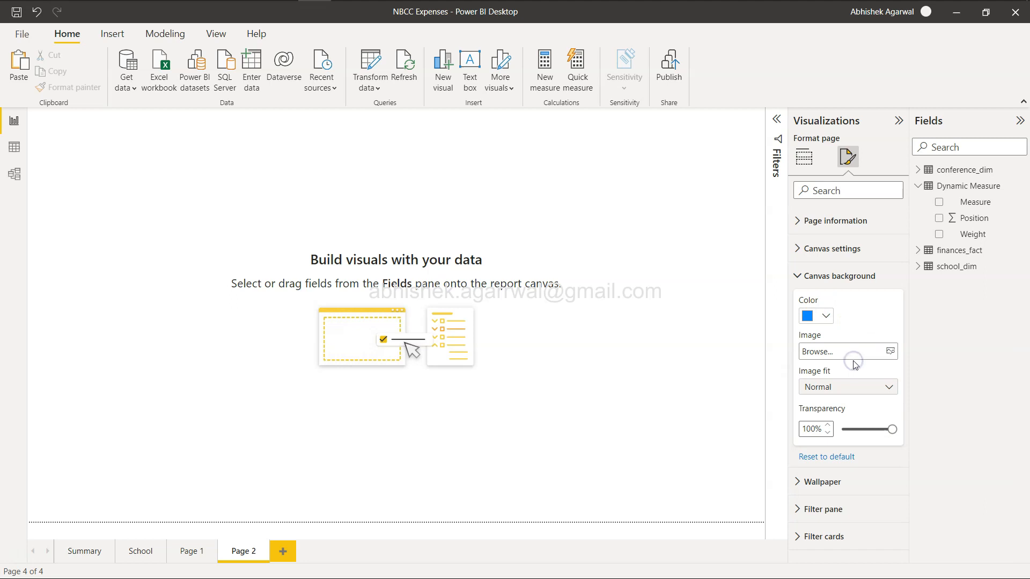
left_click(824, 316)
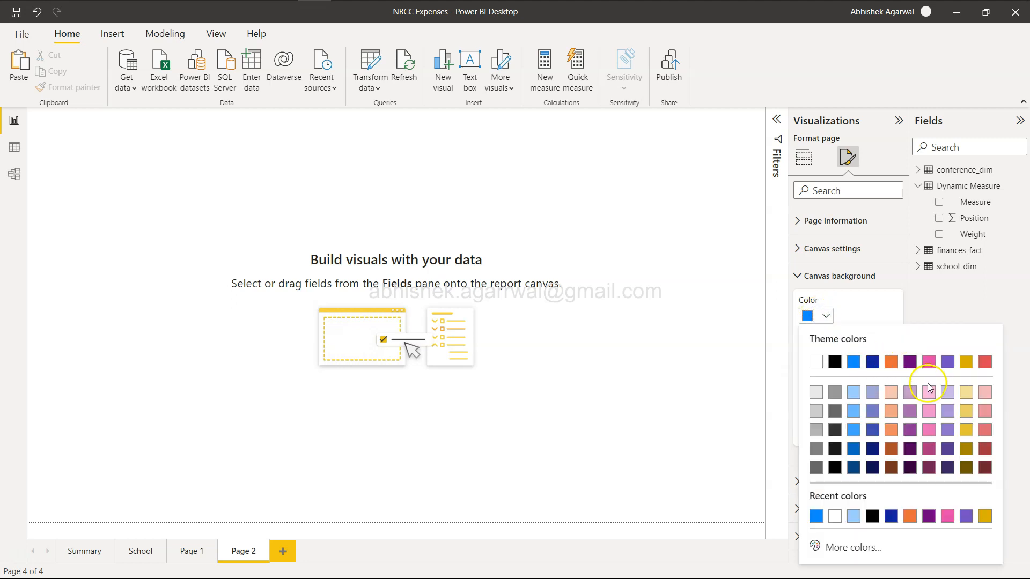
left_click(929, 383)
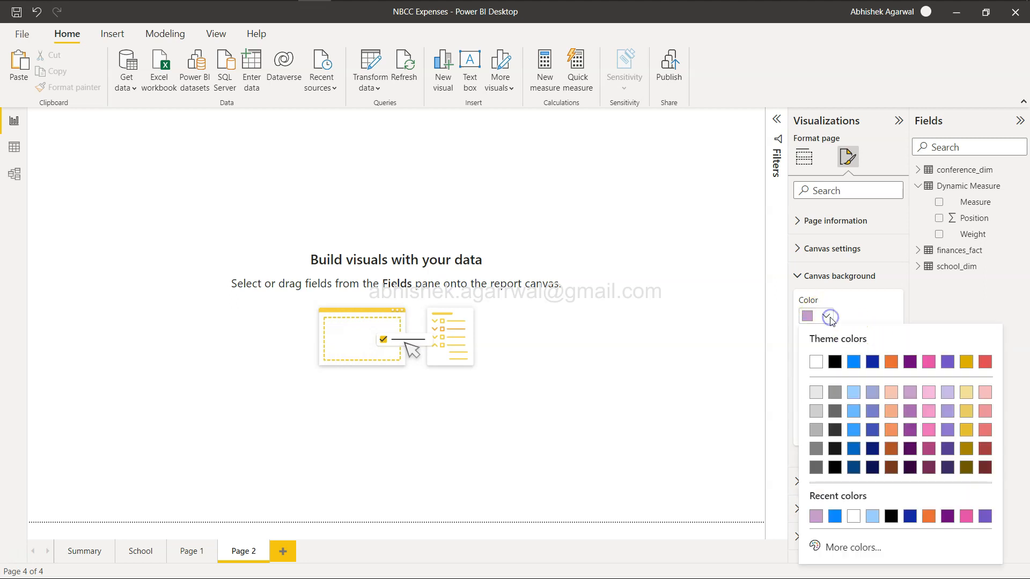
mouse_move(937, 430)
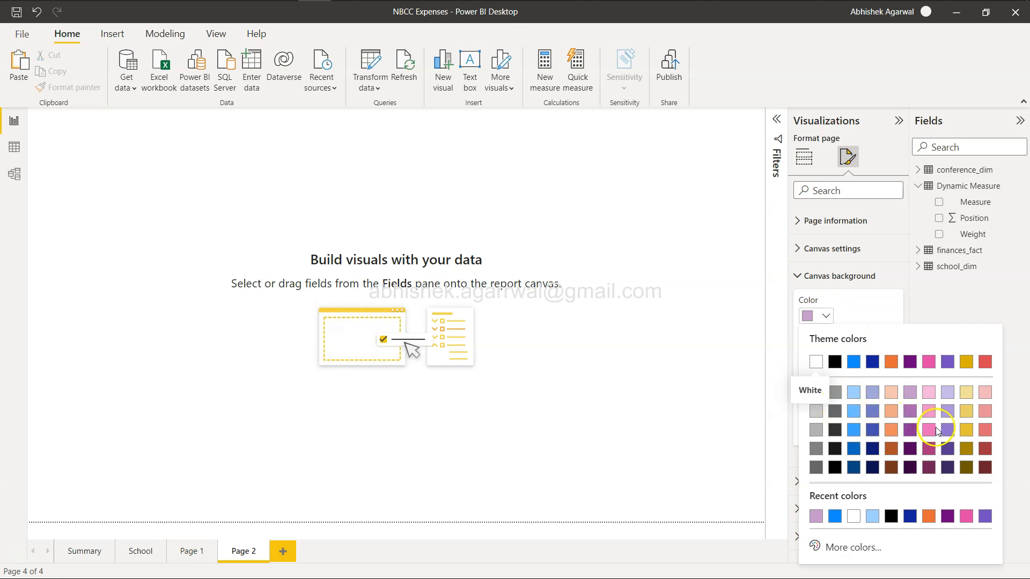
left_click(936, 430)
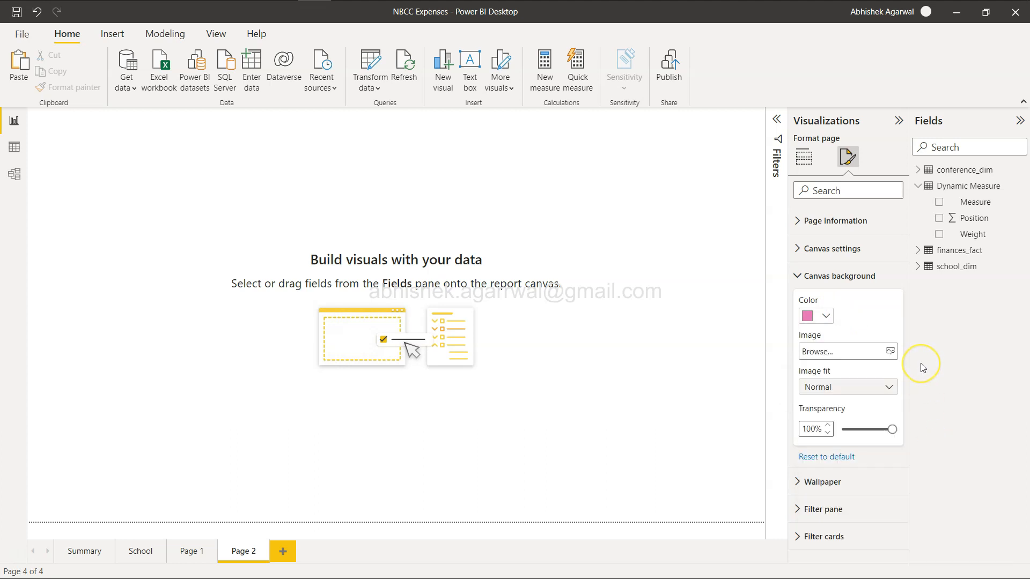
mouse_move(911, 359)
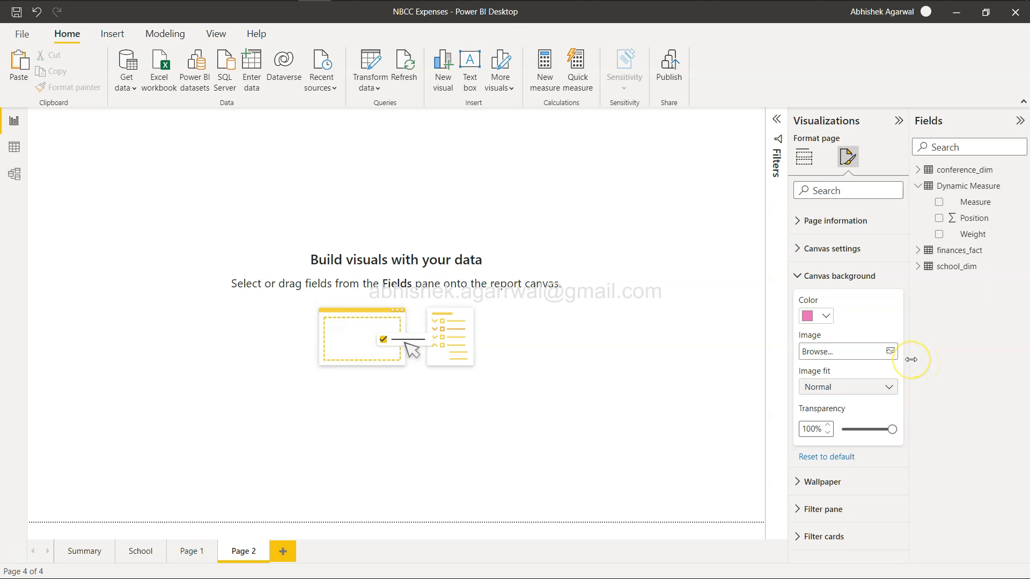
mouse_move(858, 359)
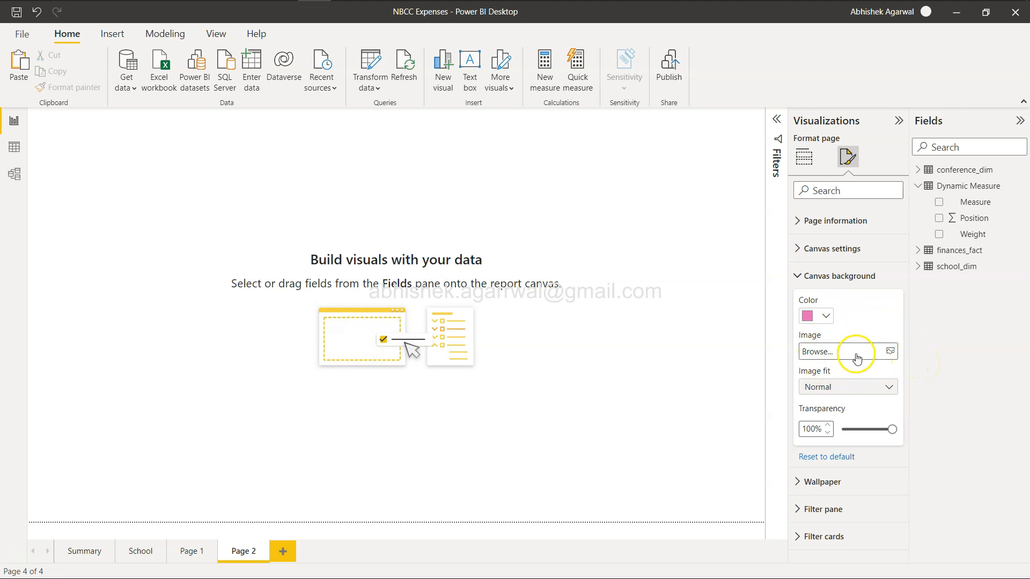
mouse_move(889, 407)
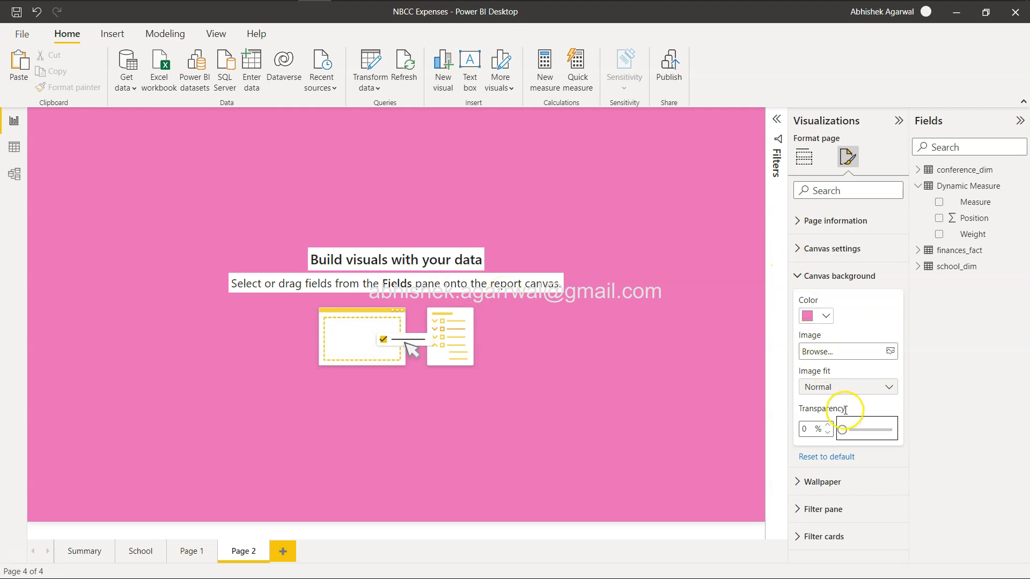
mouse_move(849, 439)
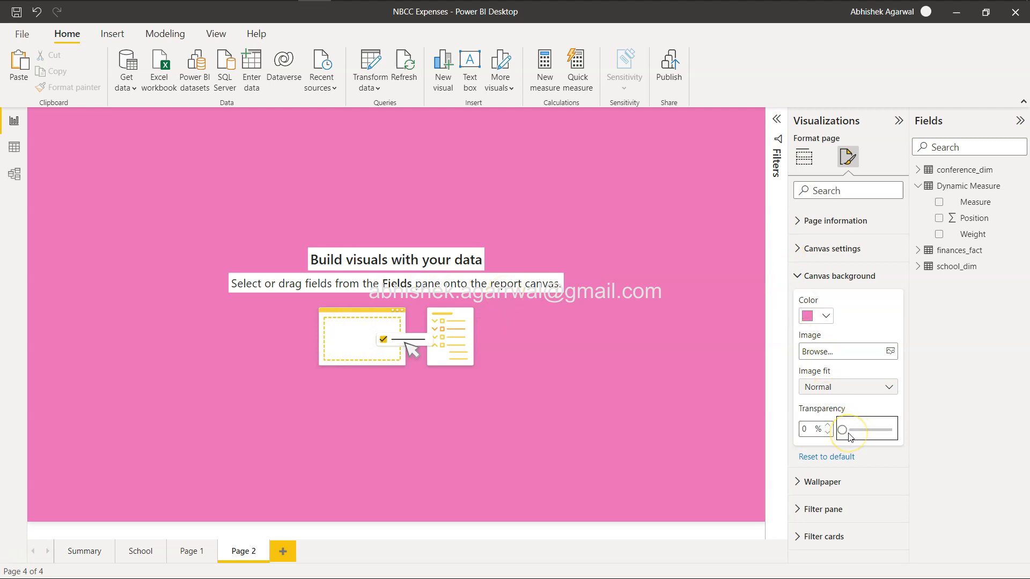
mouse_move(620, 392)
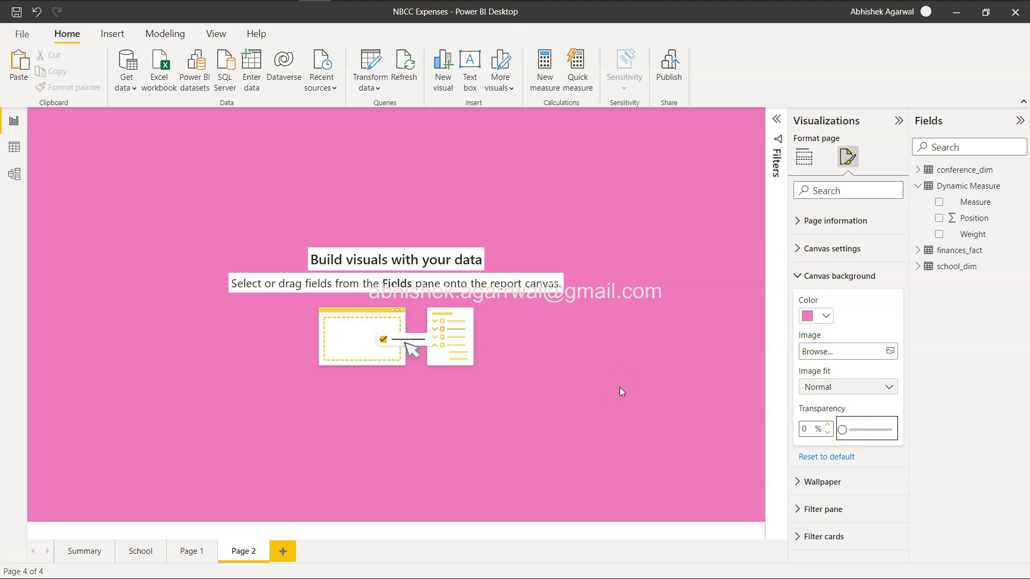
- Recolour the canvas background from orange to light blue at 0% transparency
left_click(825, 316)
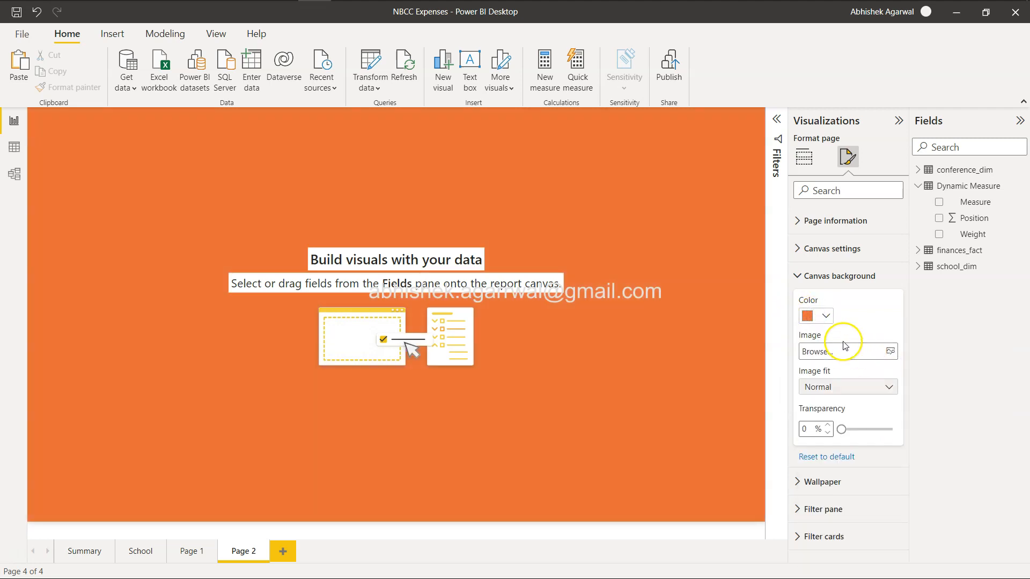
left_click(809, 316)
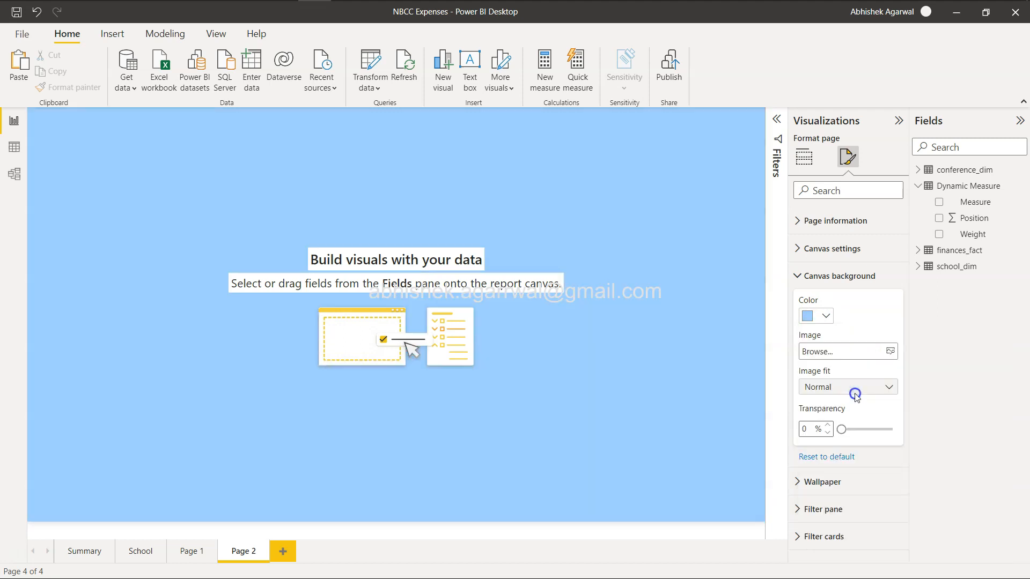
left_click(825, 316)
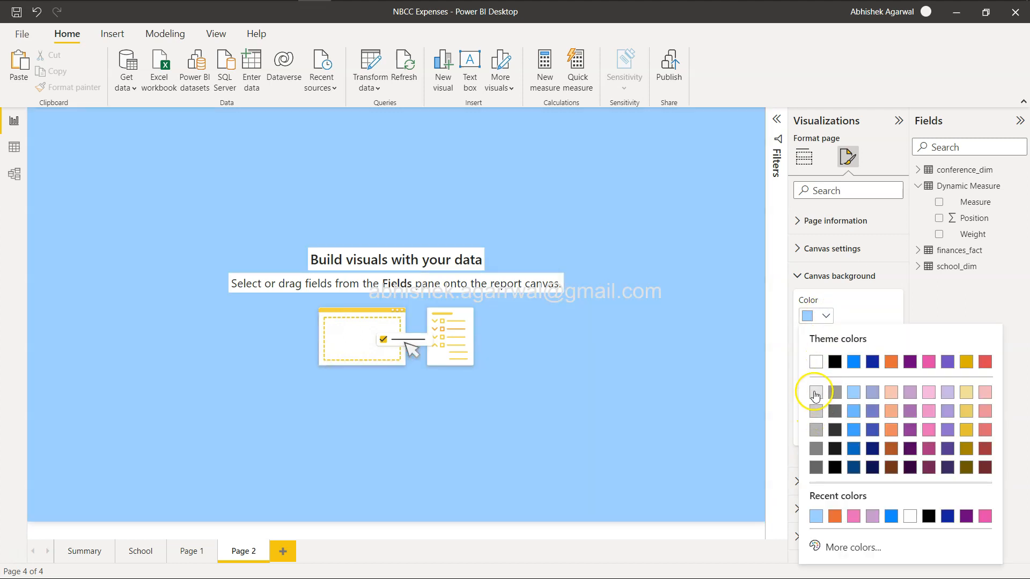
- Pick light grey, then reset Page 2's canvas background to its defaults
left_click(816, 392)
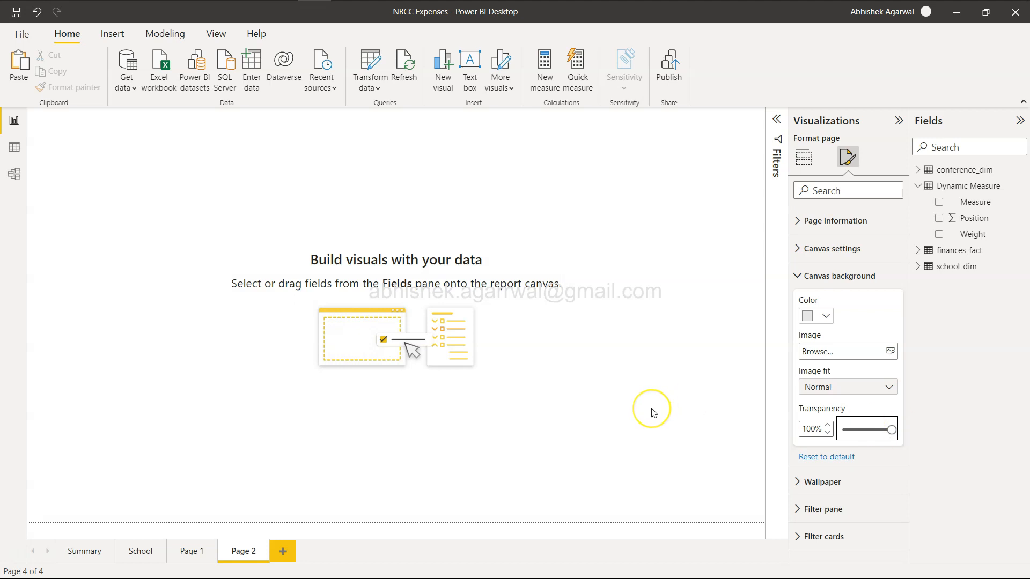
mouse_move(651, 413)
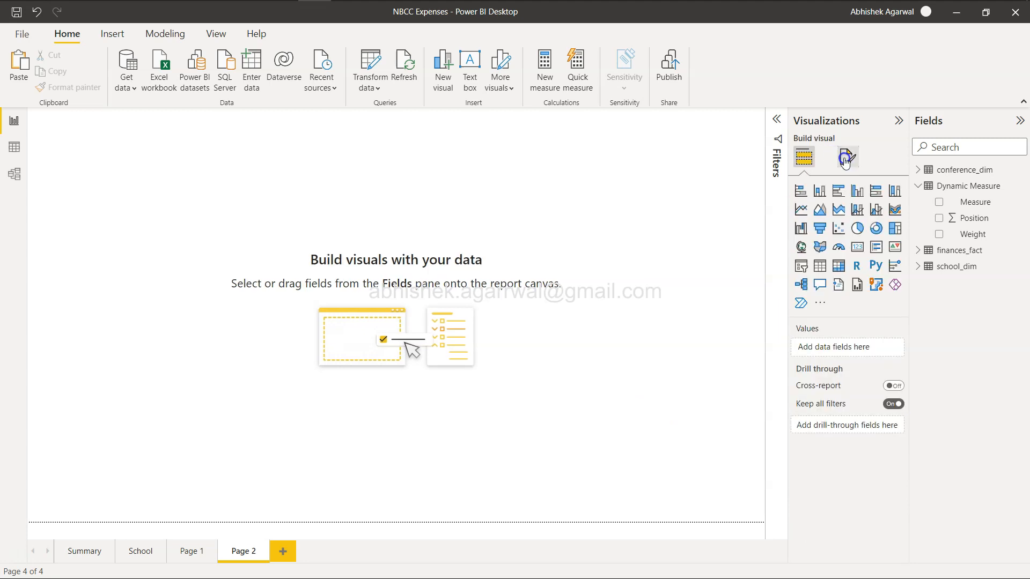
left_click(847, 158)
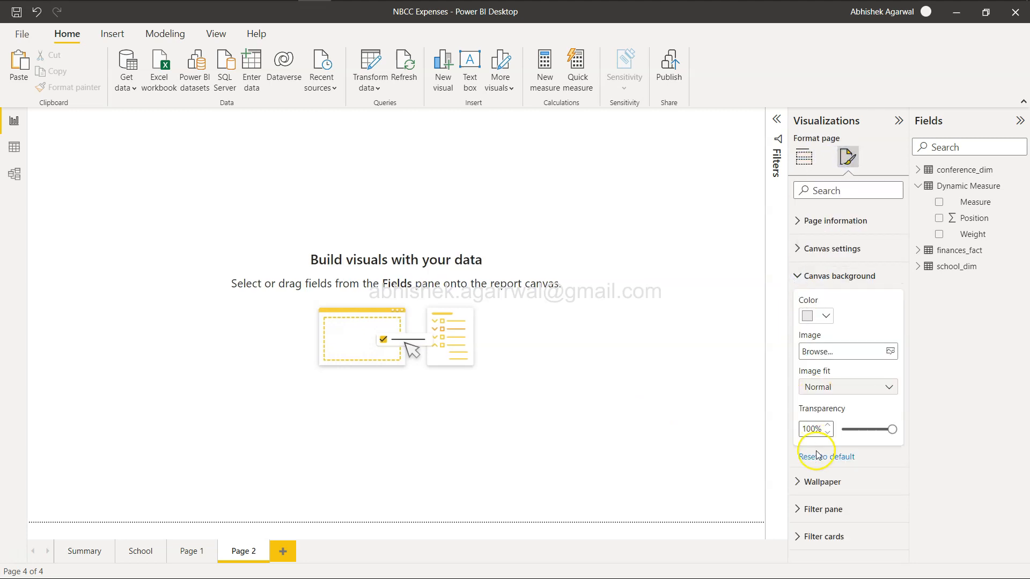
left_click(822, 482)
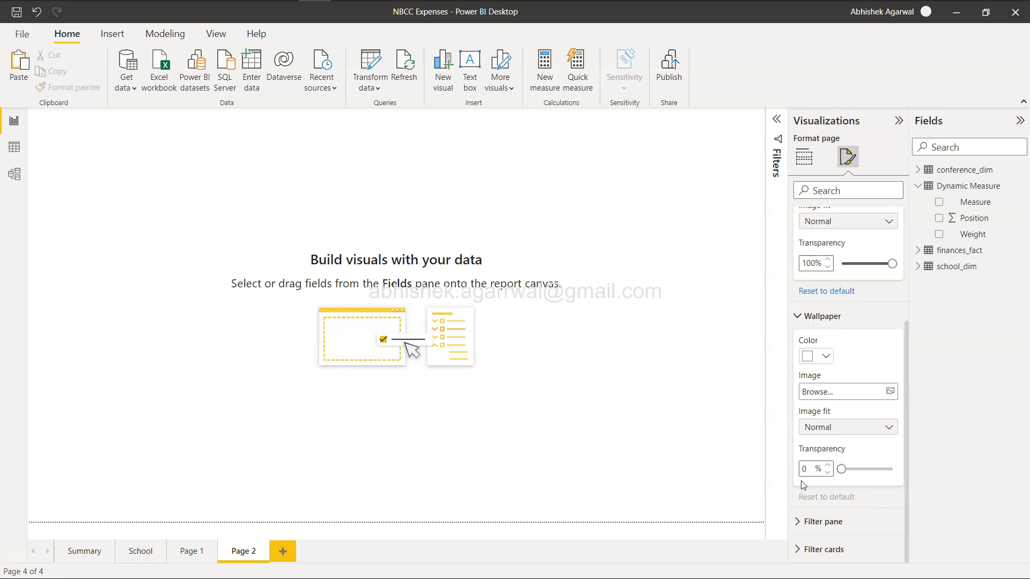
- Scroll up to Page information and briefly expand and collapse Canvas settings
scroll("up", 3)
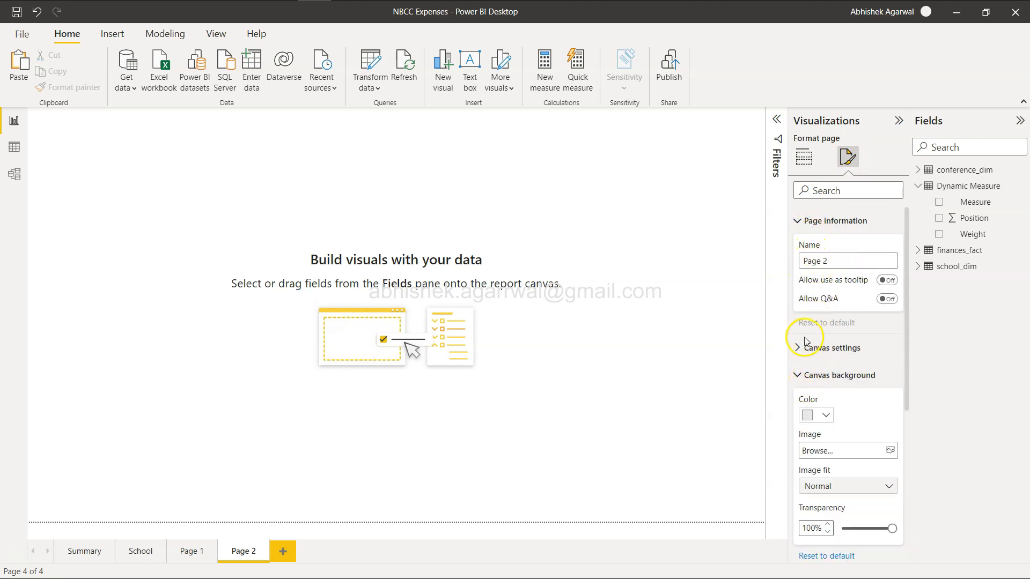
left_click(830, 348)
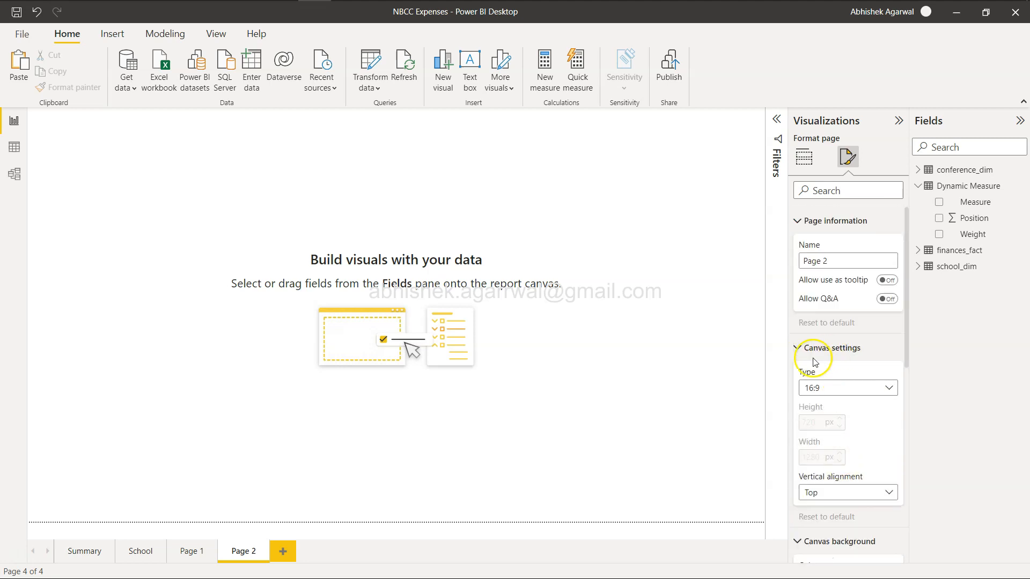
left_click(834, 348)
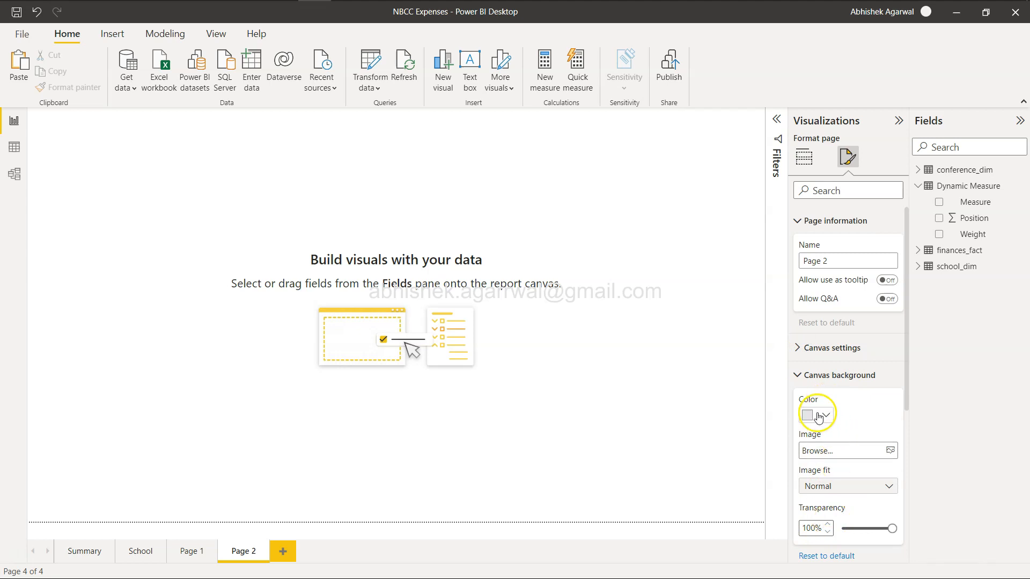
mouse_move(843, 409)
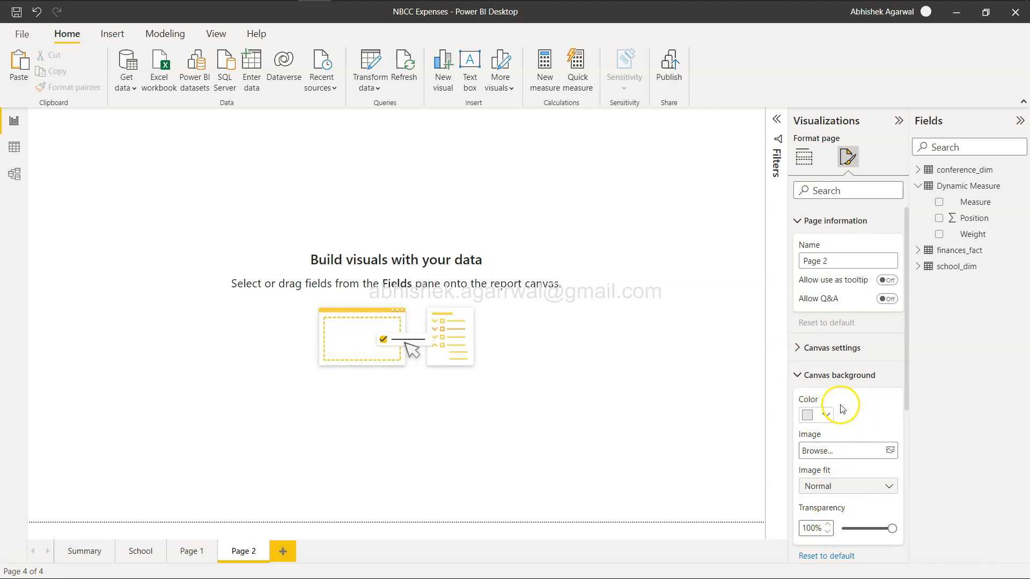